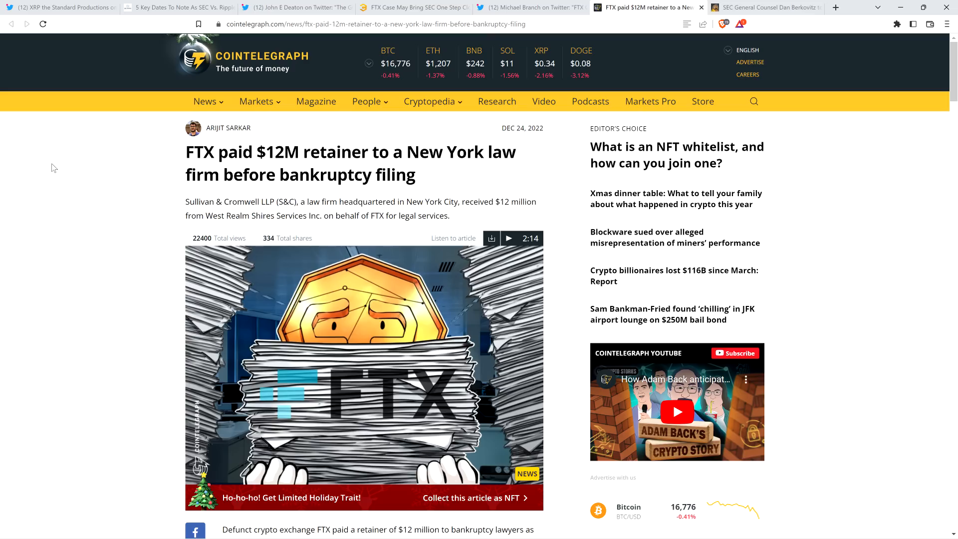
mouse_move(59, 59)
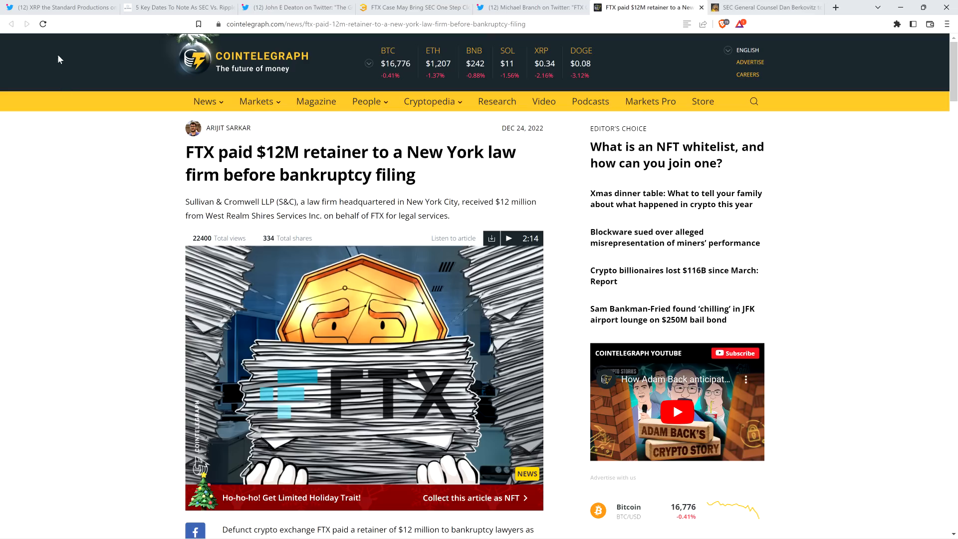
mouse_move(80, 6)
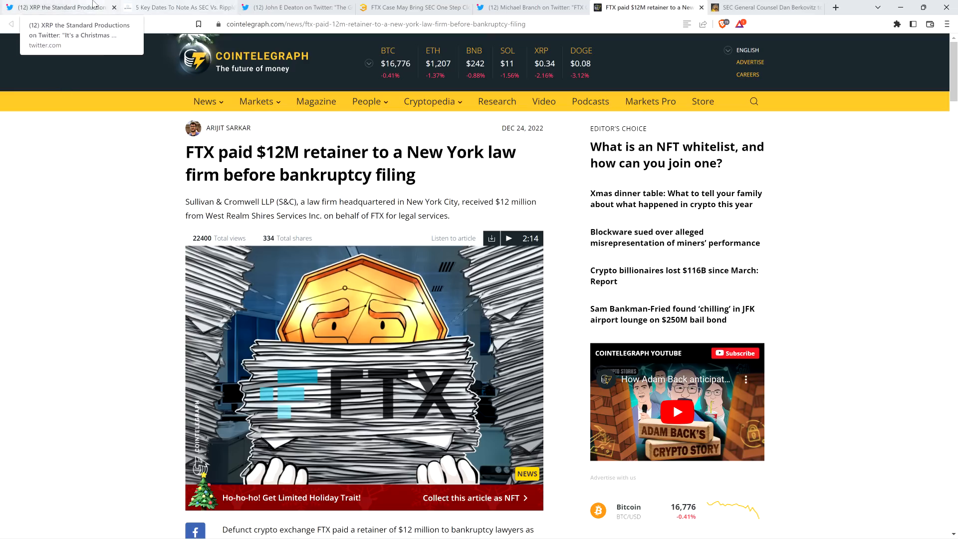
Switch to the XRP Christmas parody tweet and enlarge its fake Gary Gensler image
click(58, 8)
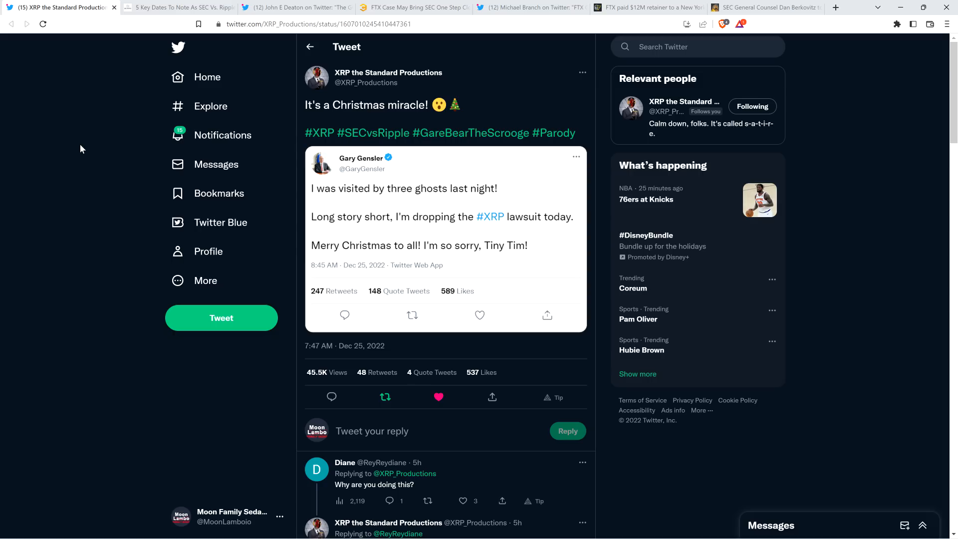
mouse_move(536, 258)
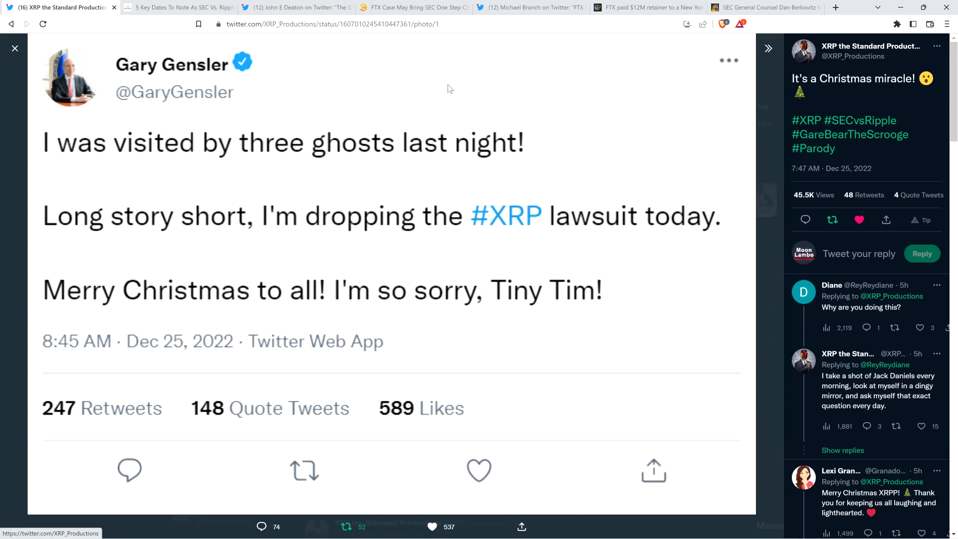
click(431, 525)
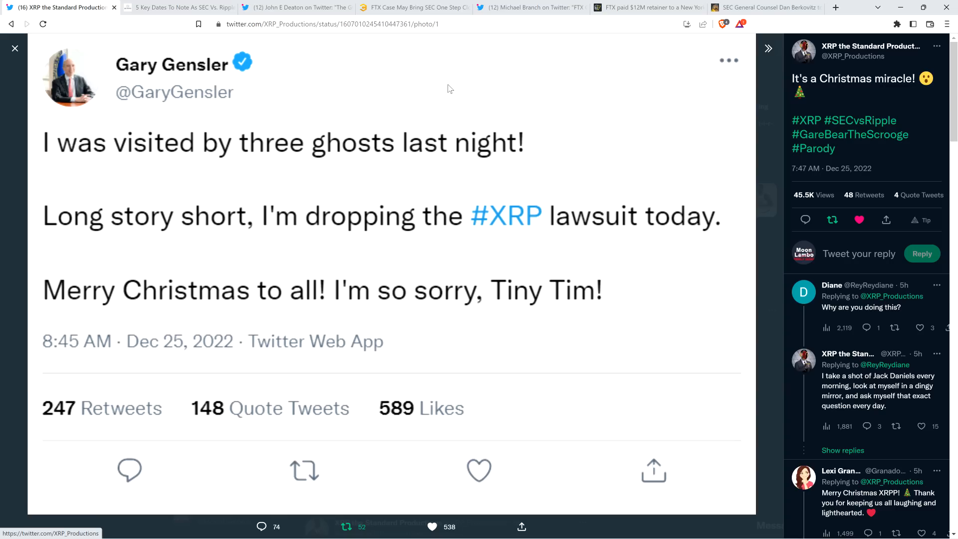
mouse_move(324, 375)
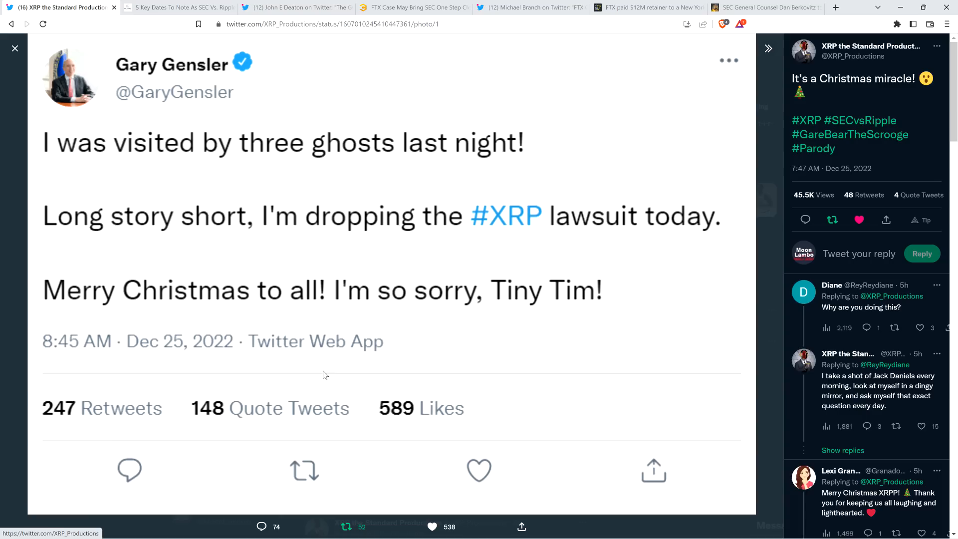
mouse_move(164, 242)
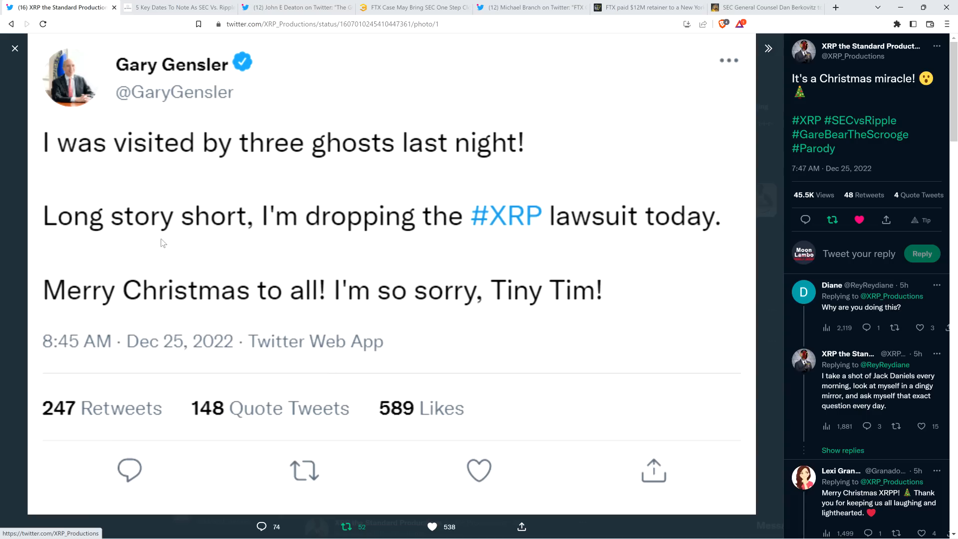
Open the '5 Key Dates To Note As SEC Vs. Ripple' tab and read down past January 18
click(177, 6)
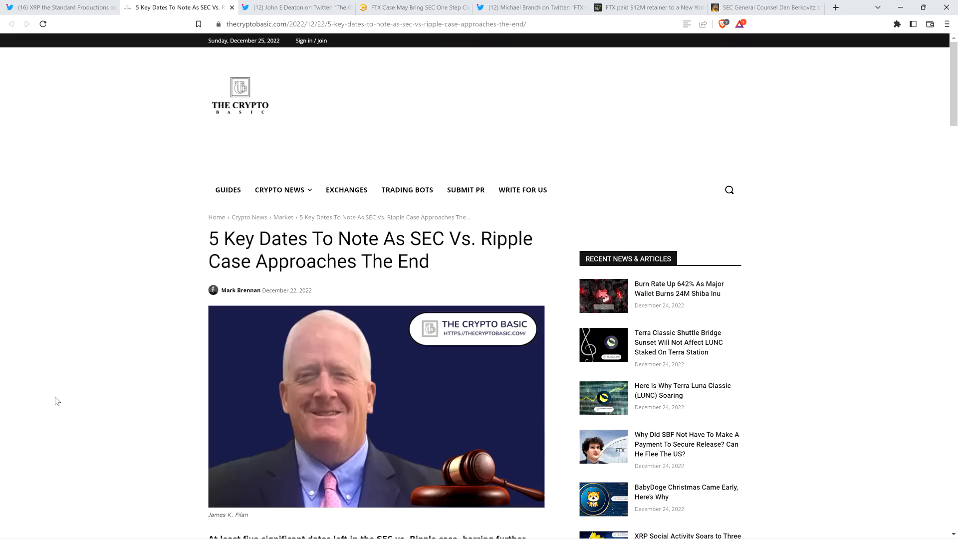
scroll(down, 3)
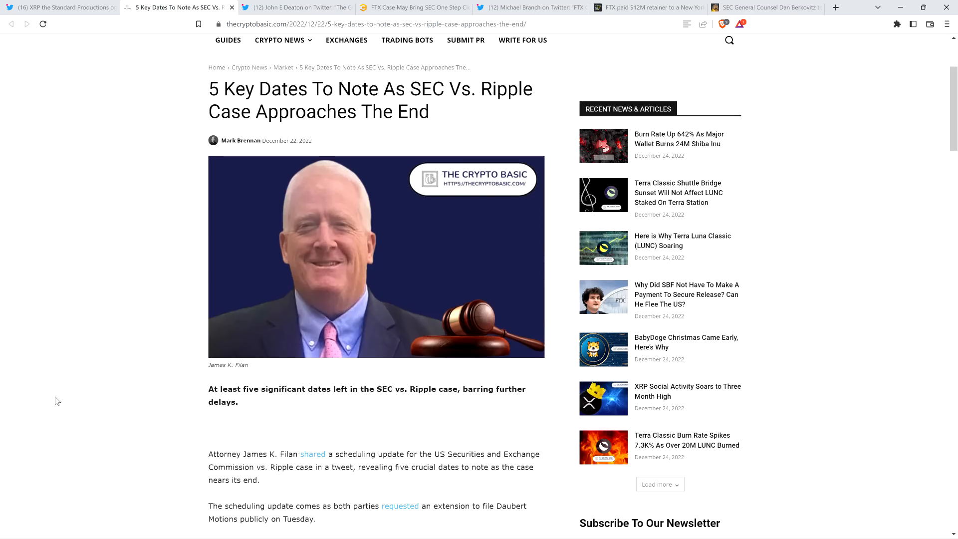
scroll(down, 3)
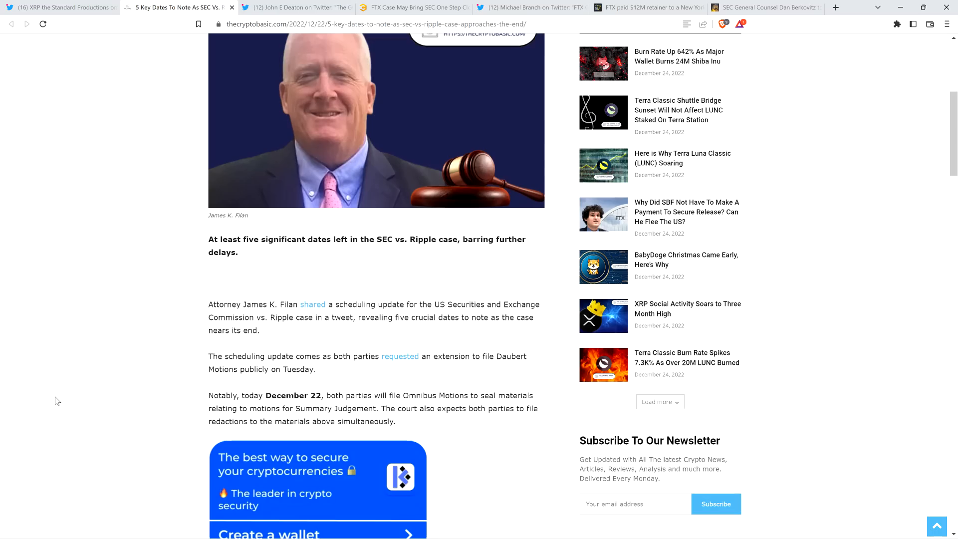
scroll(down, 3)
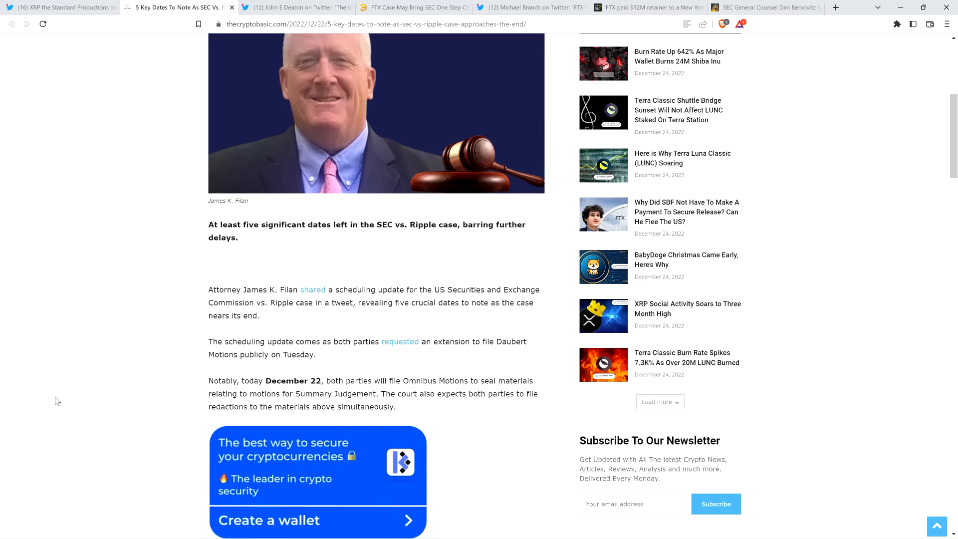
scroll(down, 3)
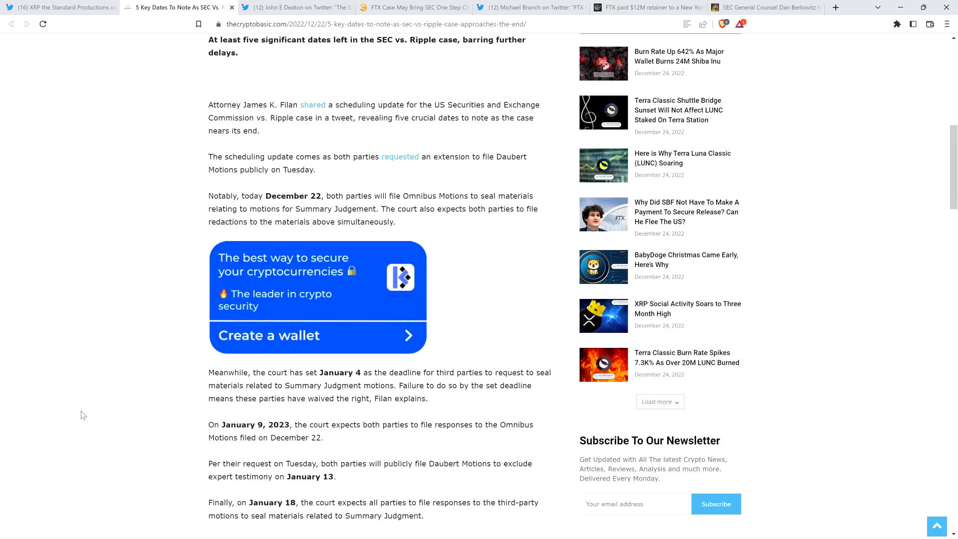
mouse_move(90, 423)
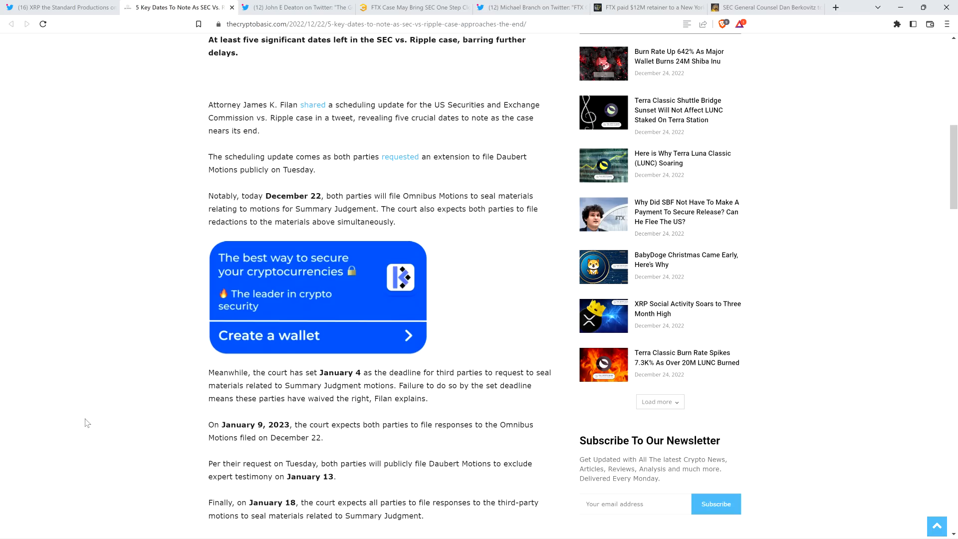
scroll(down, 3)
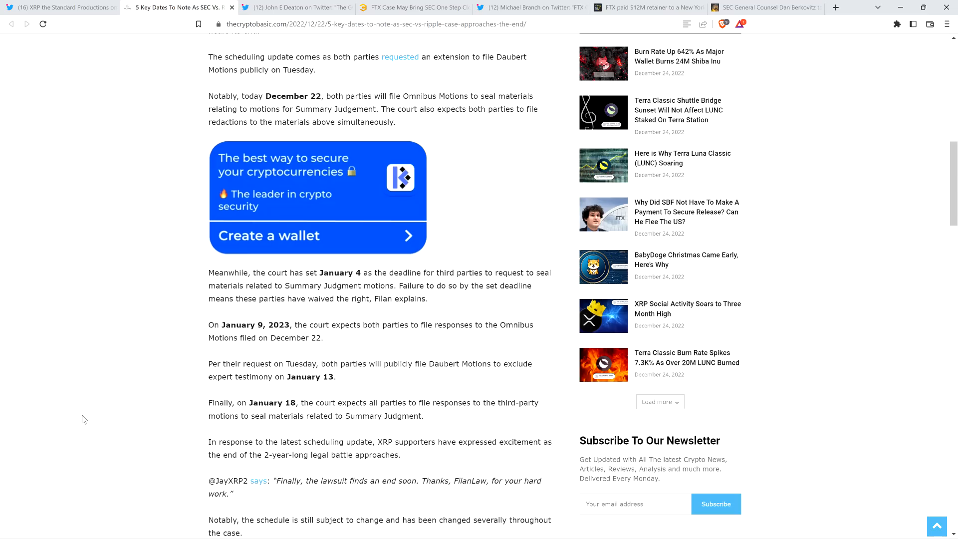
scroll(down, 3)
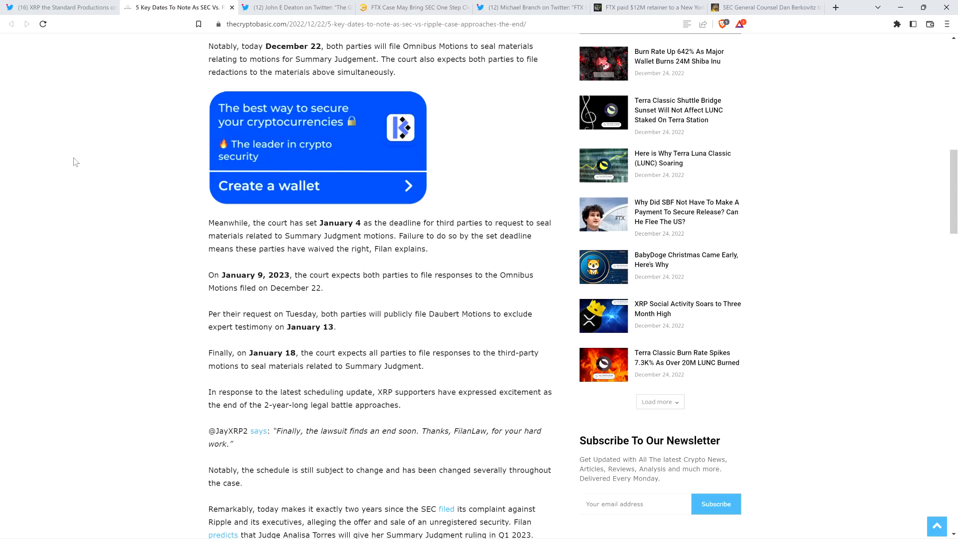
Open John E Deaton's SEC thread and scroll to his Dec 23 Gensler tweet
click(296, 6)
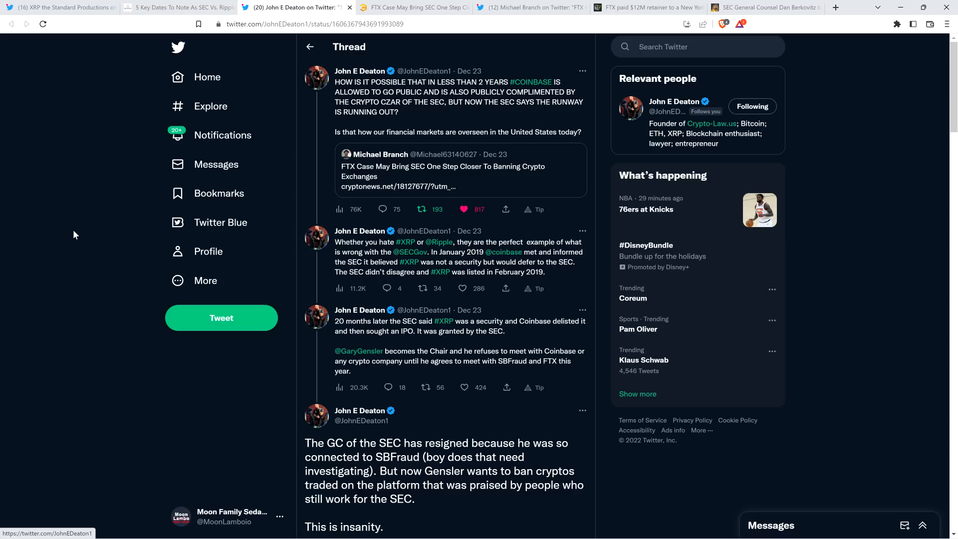
mouse_move(53, 177)
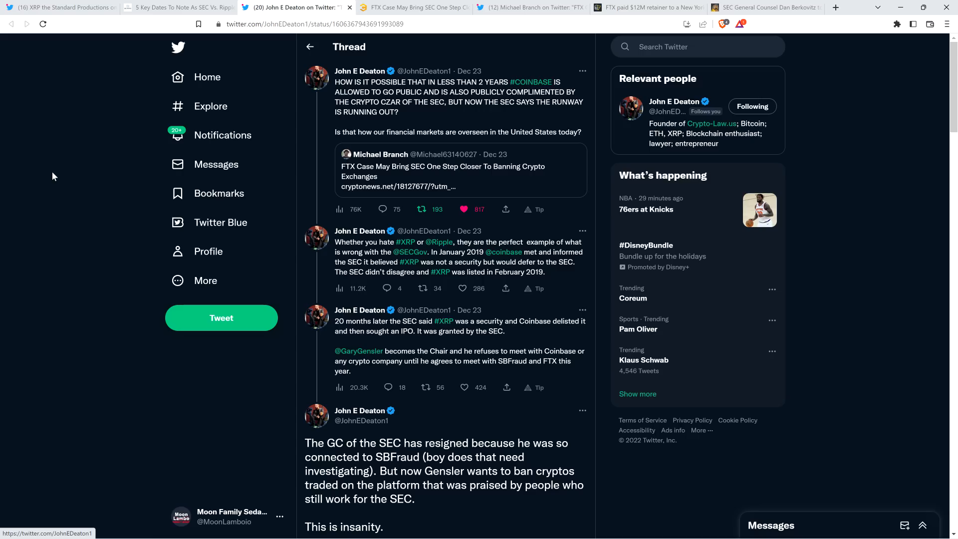
scroll(down, 3)
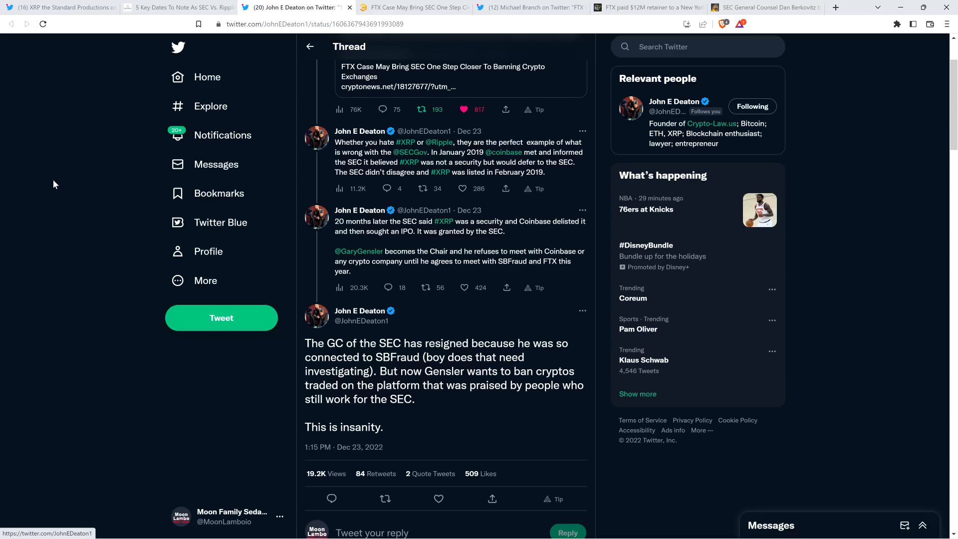
mouse_move(71, 197)
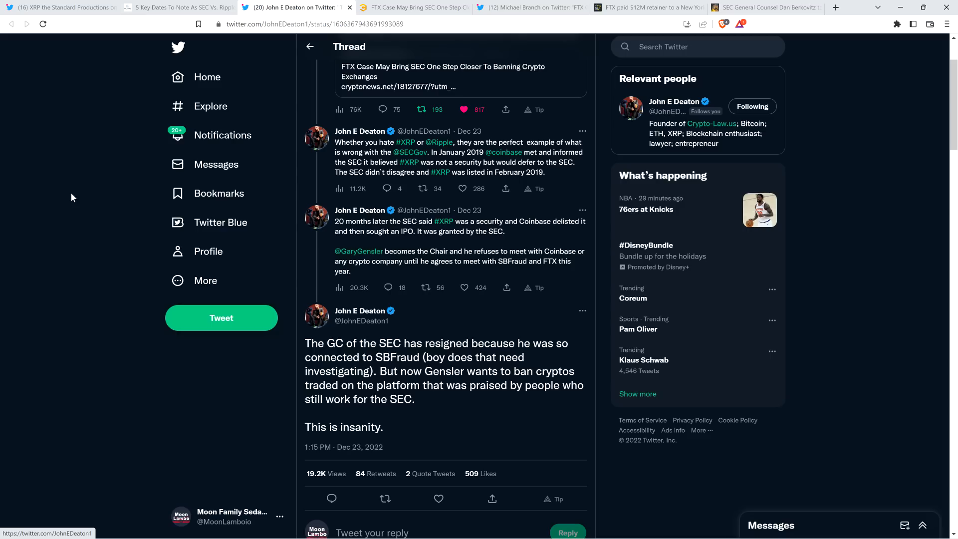
mouse_move(116, 221)
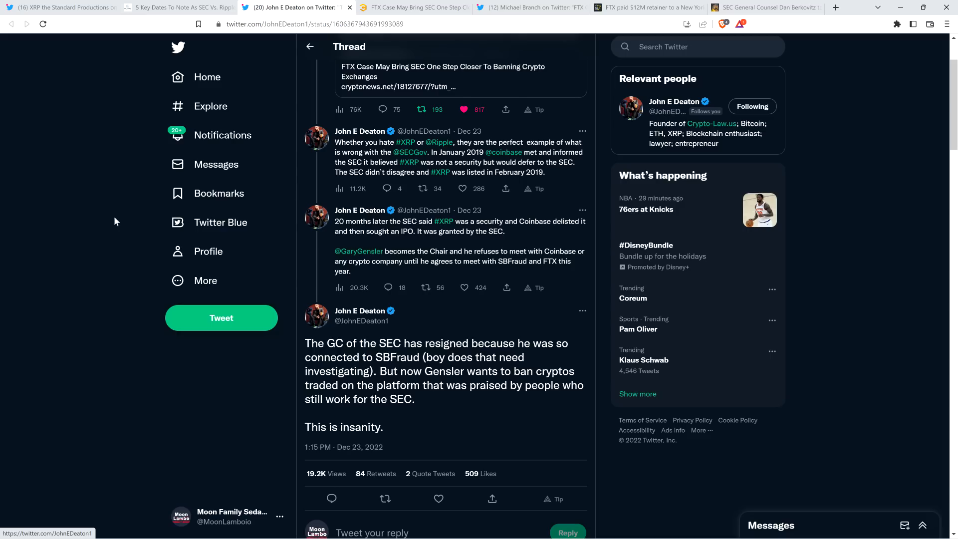
mouse_move(413, 7)
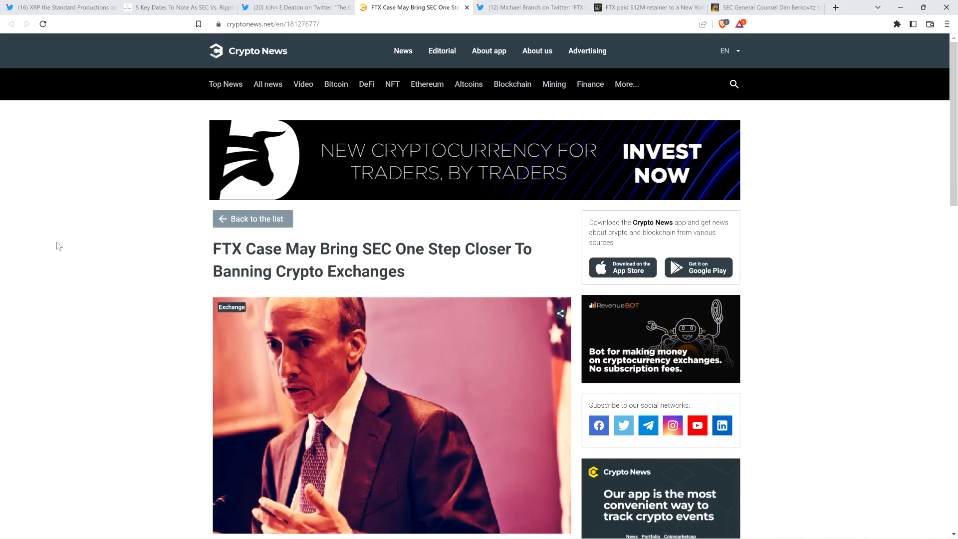
mouse_move(60, 240)
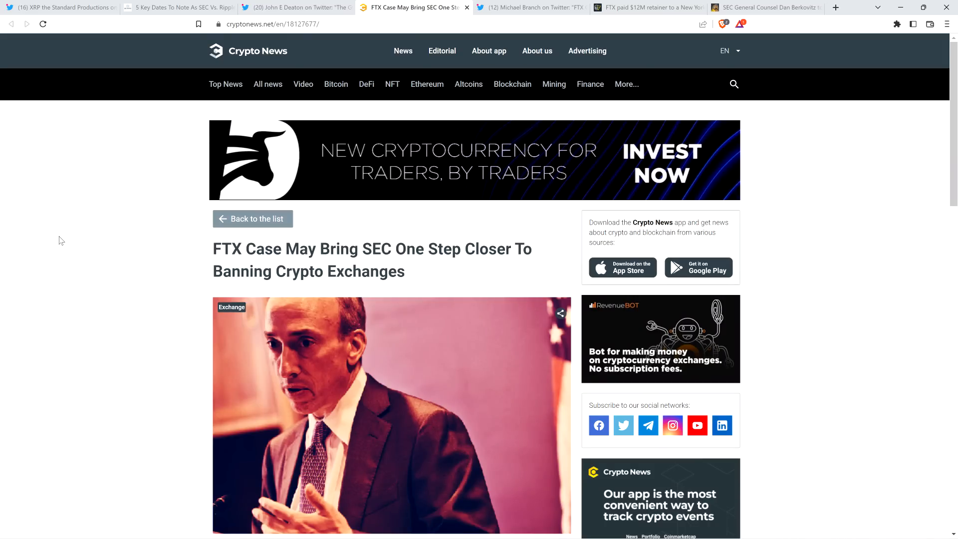
mouse_move(530, 6)
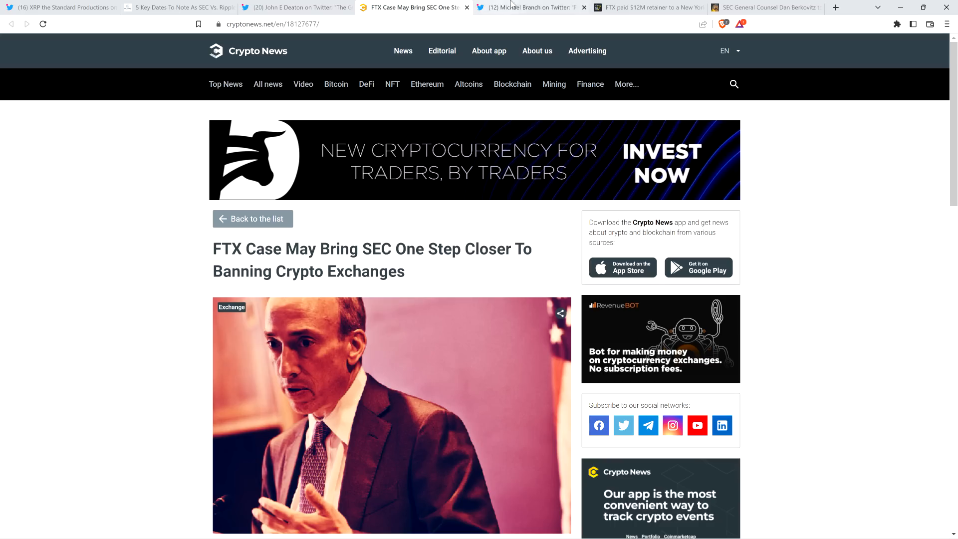
click(758, 8)
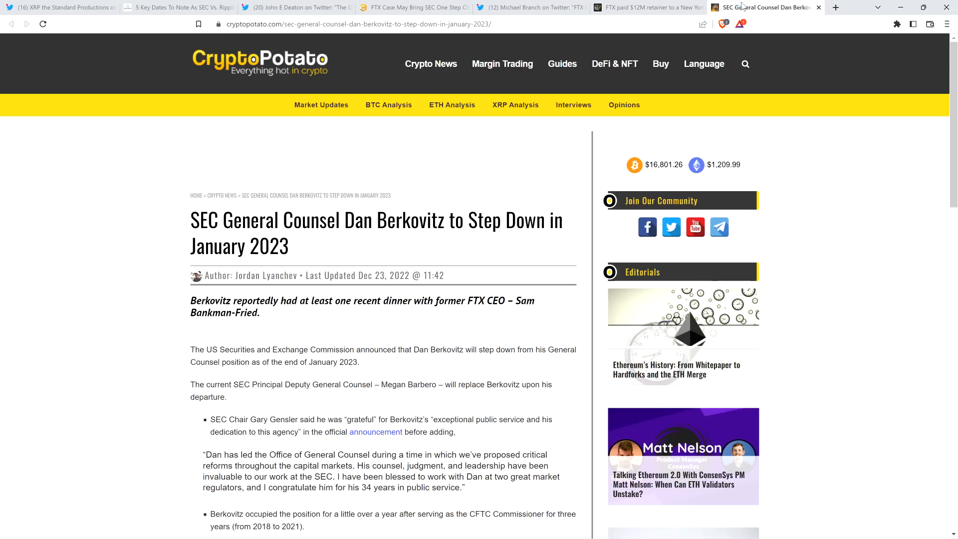
mouse_move(68, 190)
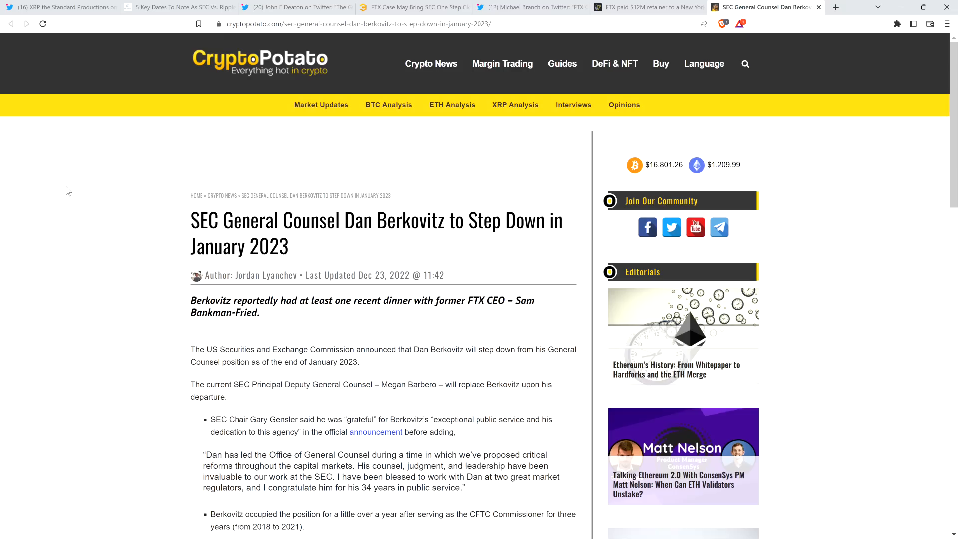
mouse_move(60, 183)
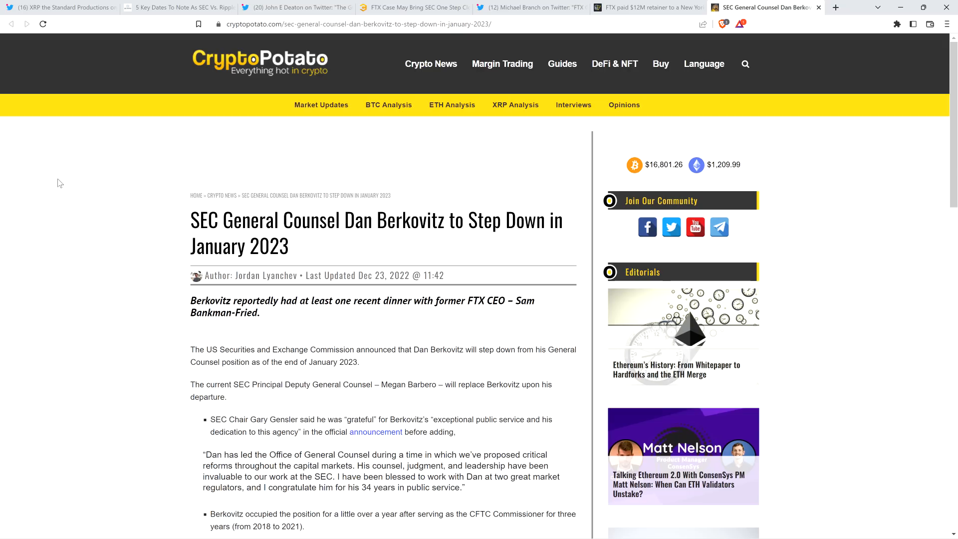
mouse_move(318, 119)
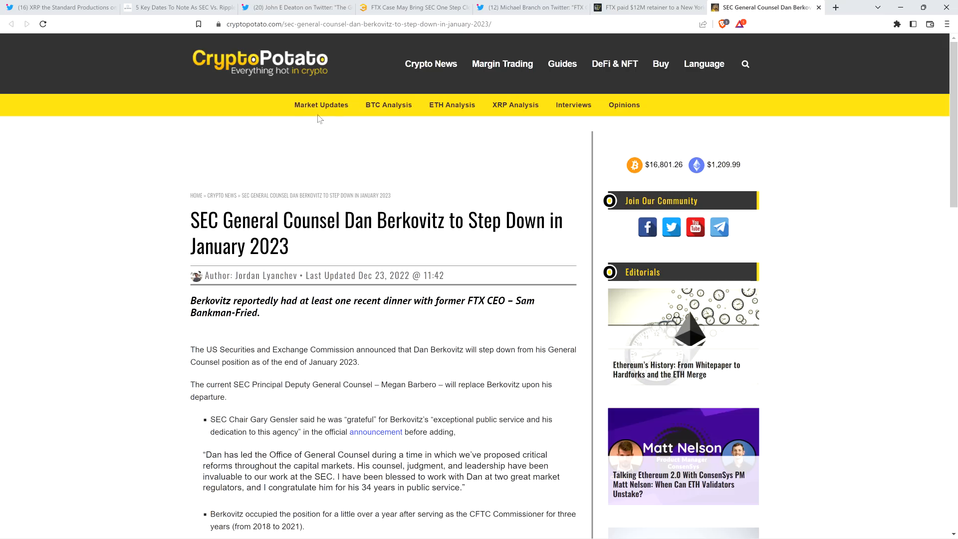
mouse_move(106, 190)
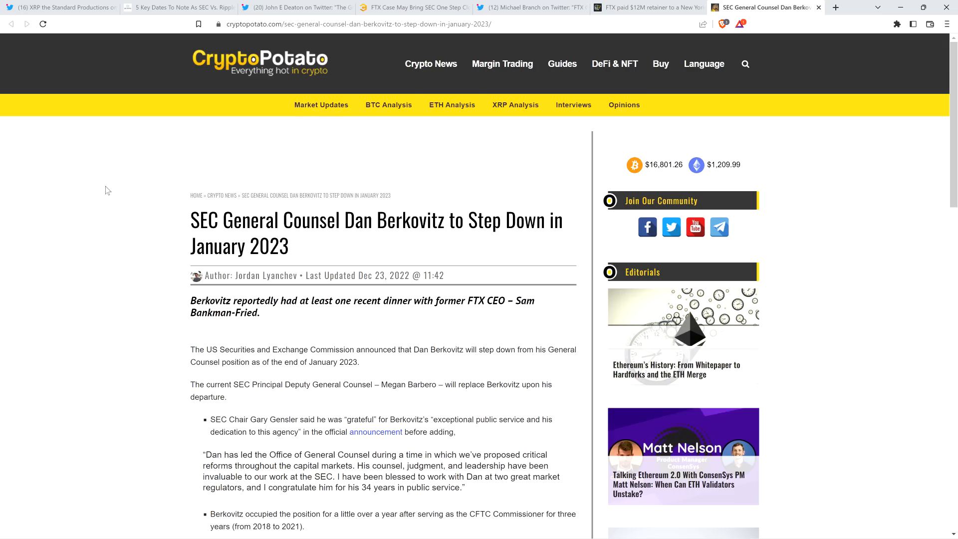
mouse_move(152, 221)
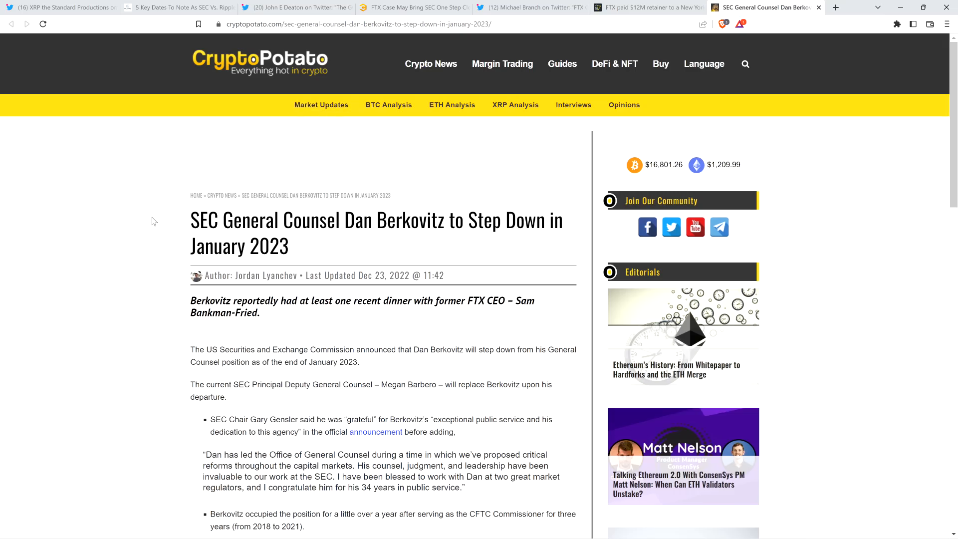
mouse_move(123, 212)
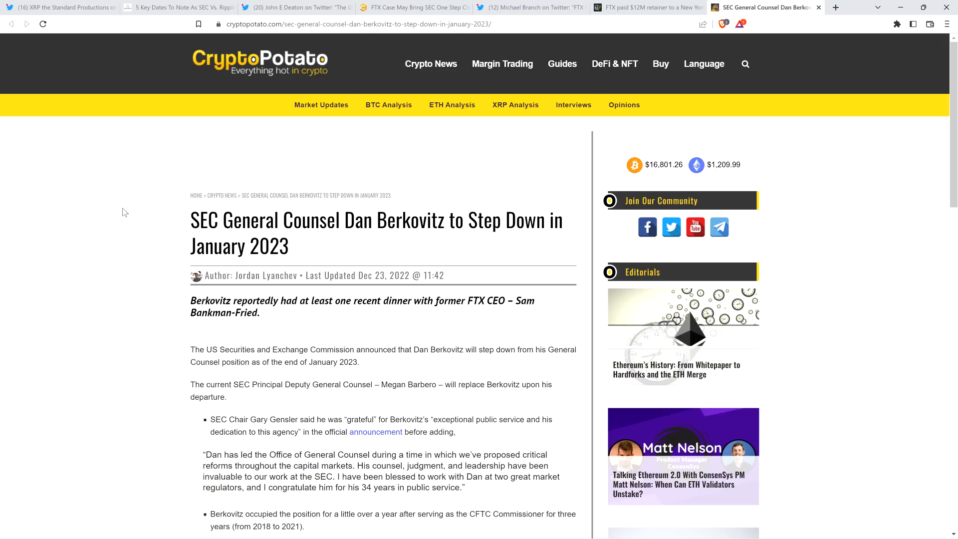
mouse_move(116, 215)
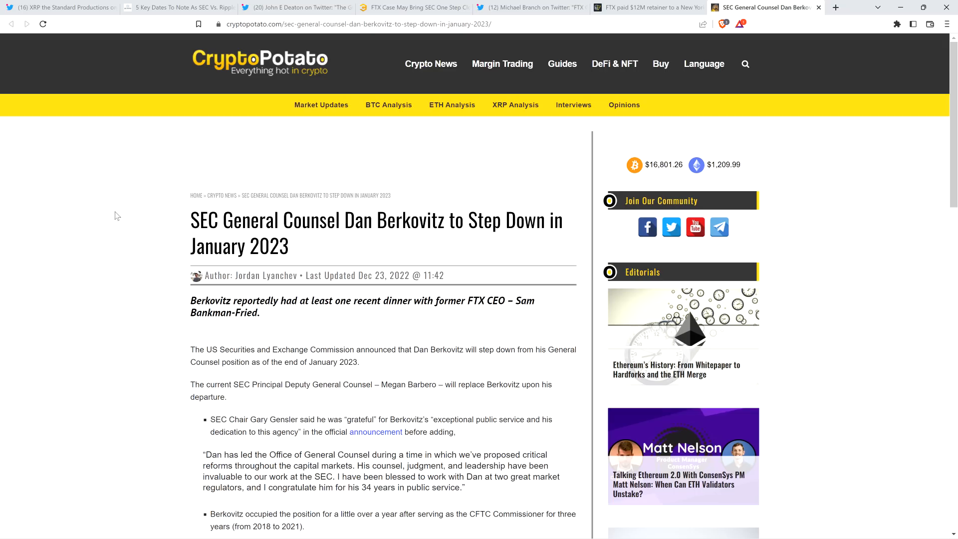
mouse_move(69, 177)
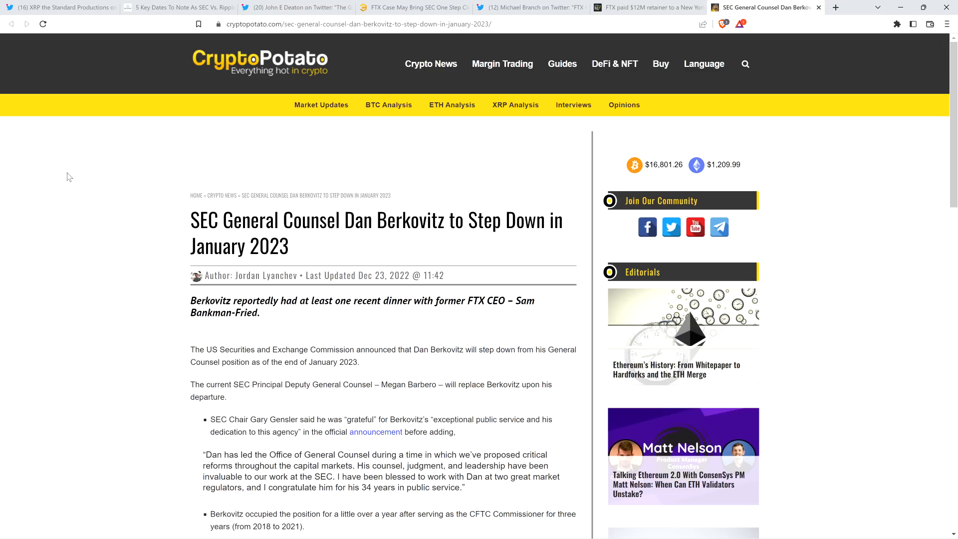
mouse_move(80, 210)
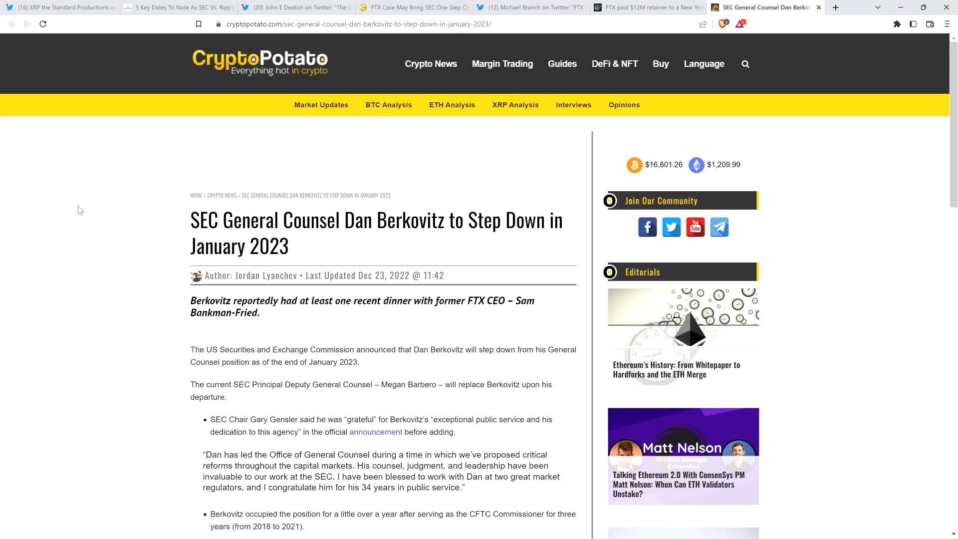
mouse_move(210, 135)
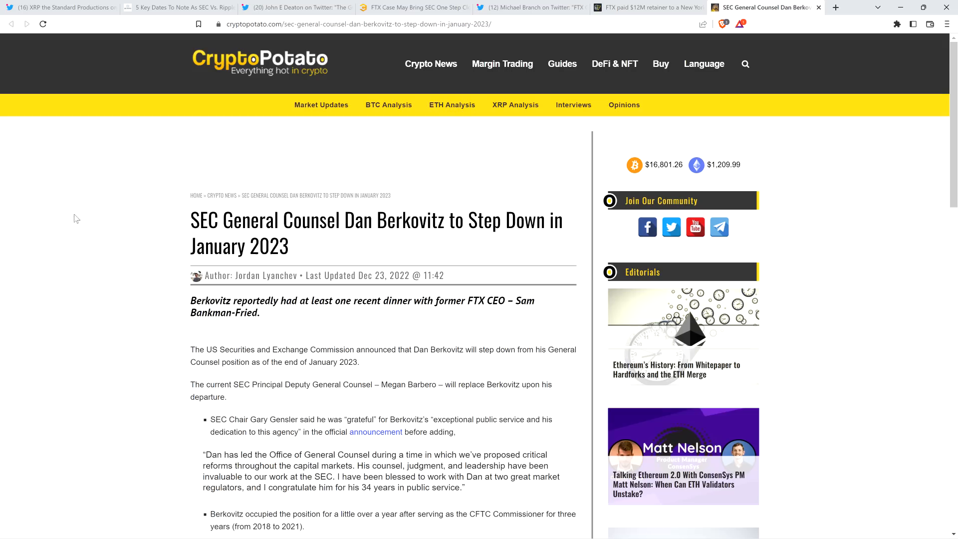
mouse_move(89, 202)
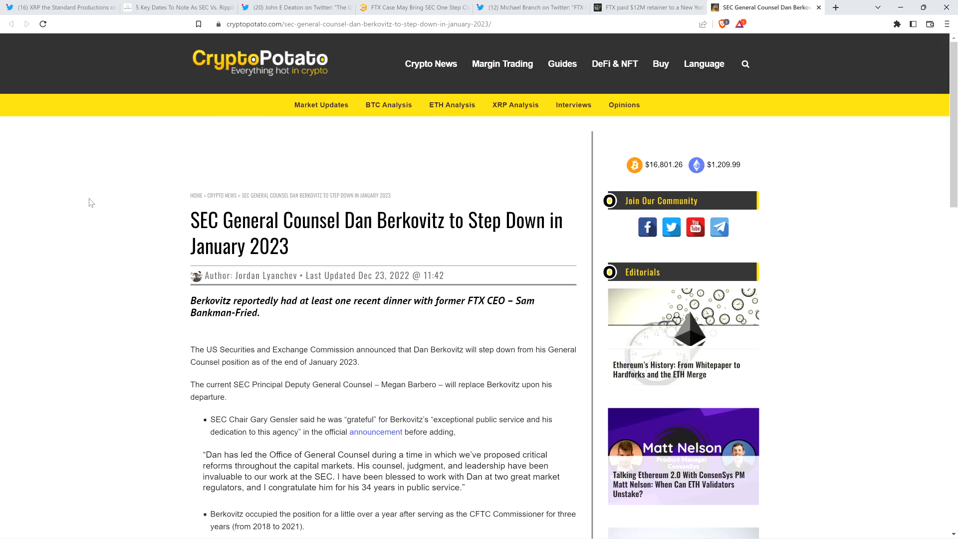
mouse_move(85, 196)
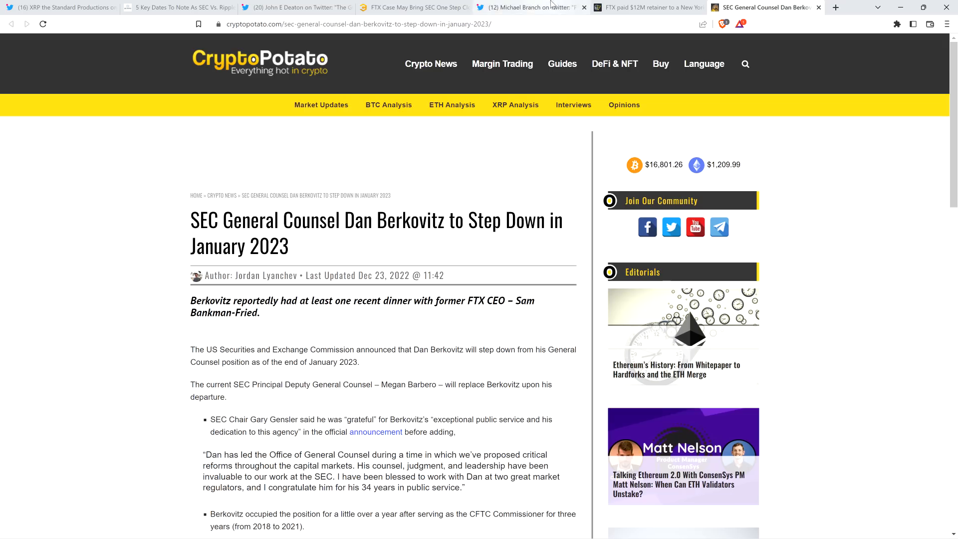
Switch to the 'FTX paid $12M retainer' article and scroll to the court-filing table
click(648, 7)
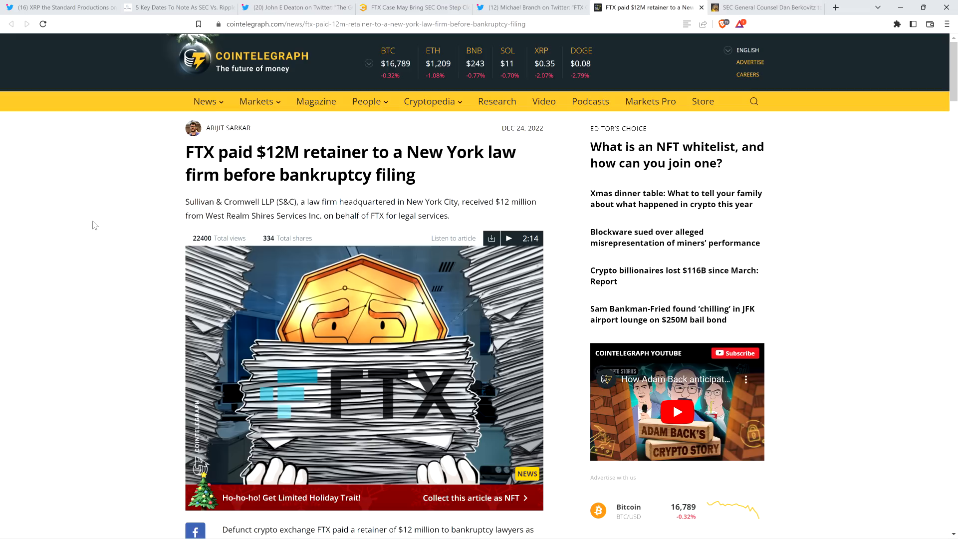
mouse_move(71, 202)
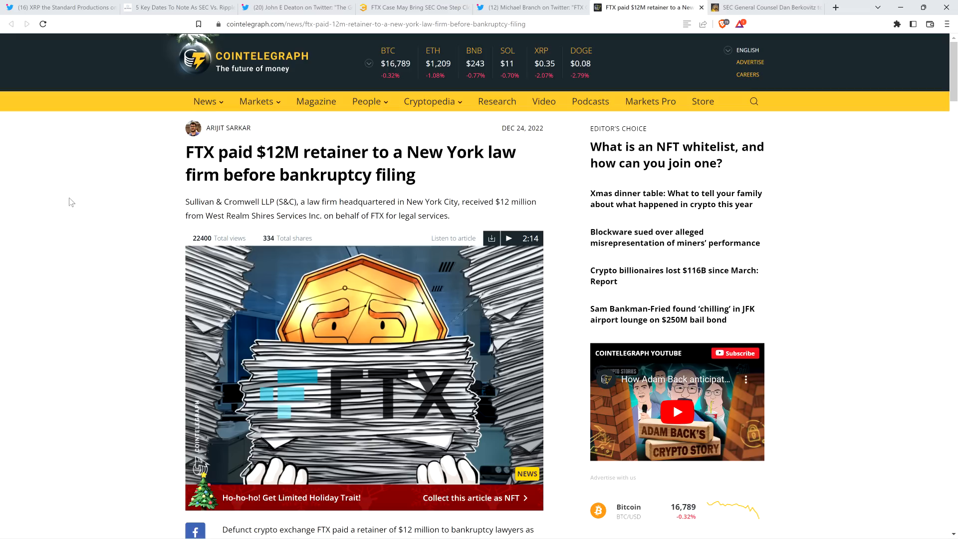
scroll(down, 3)
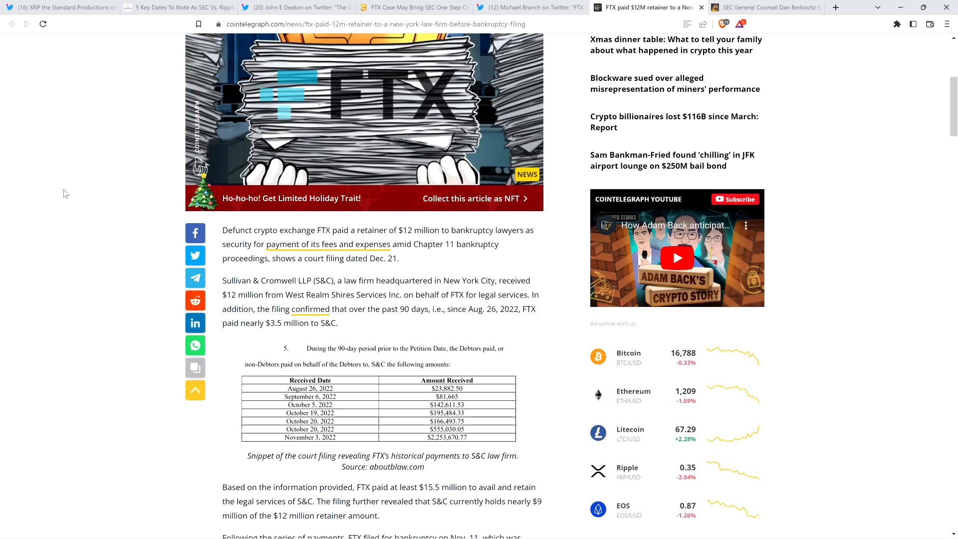
Scroll past the payments table to Judge Ronnie Abrams withdrawing from the FTX case
scroll(down, 3)
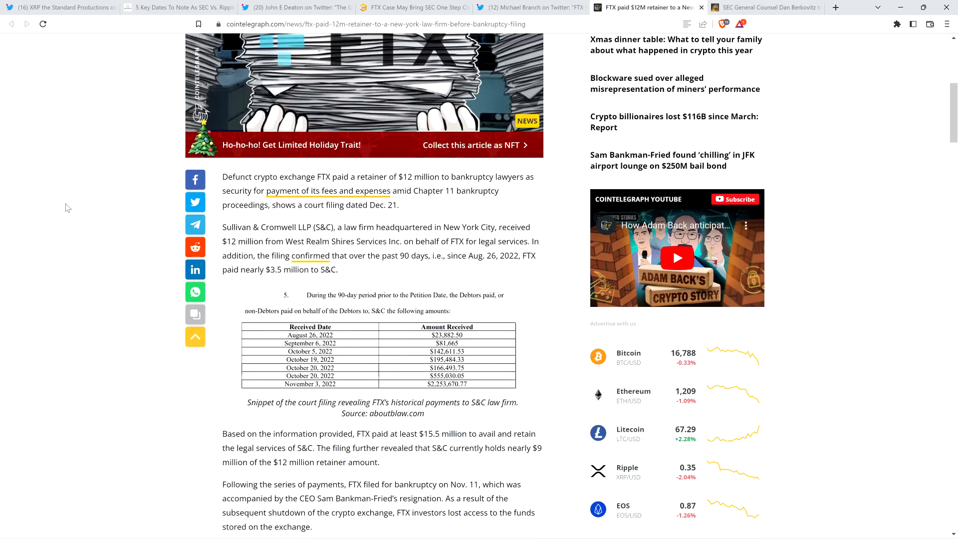
scroll(down, 3)
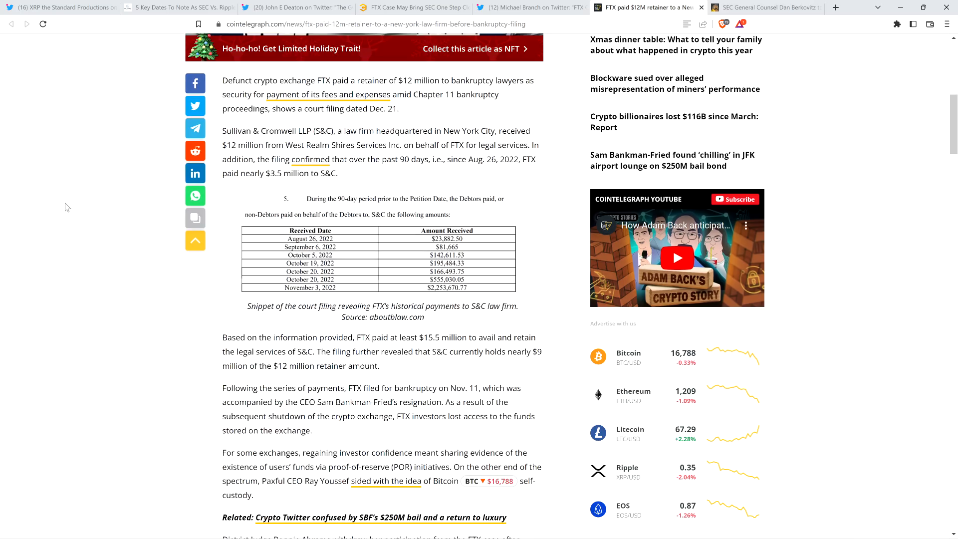
mouse_move(67, 188)
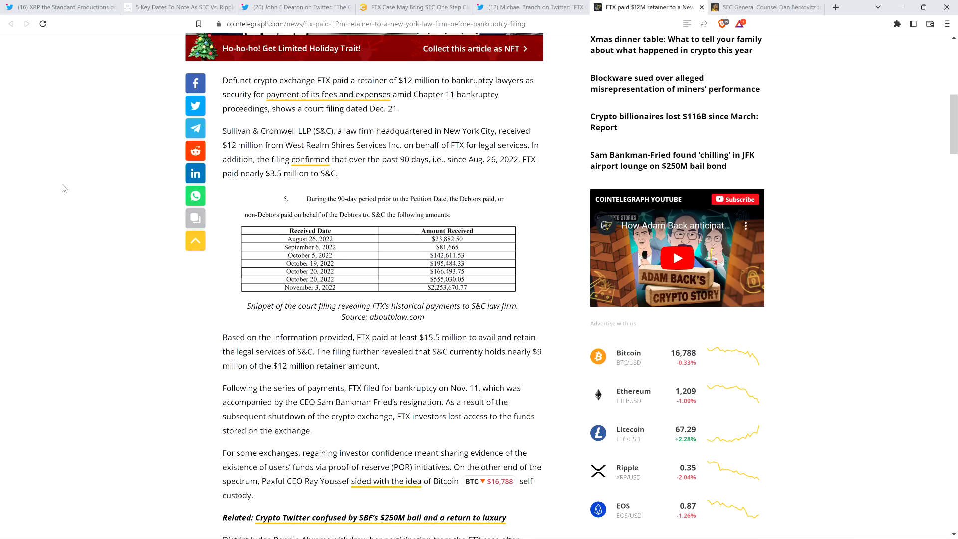
scroll(down, 3)
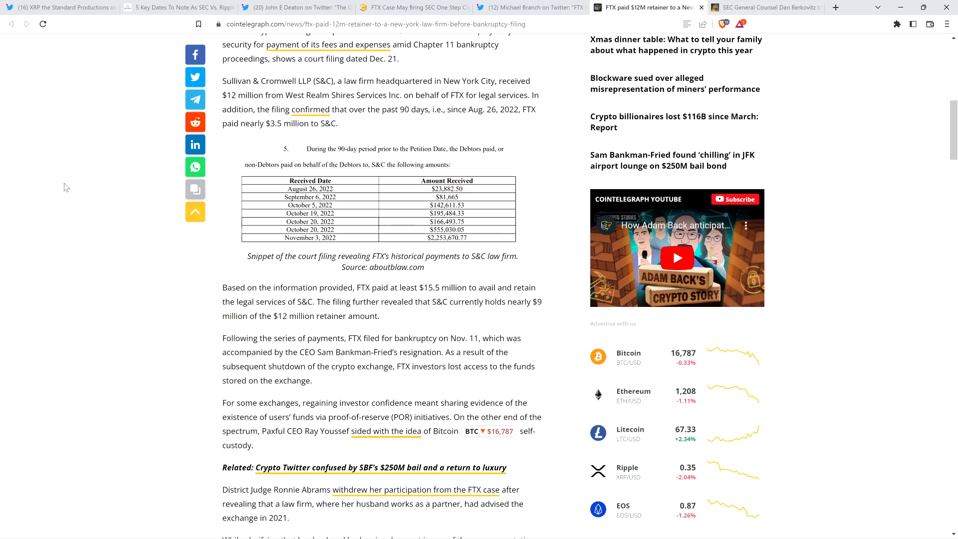
Scroll back up to the article's headline, byline and summary
scroll(up, 3)
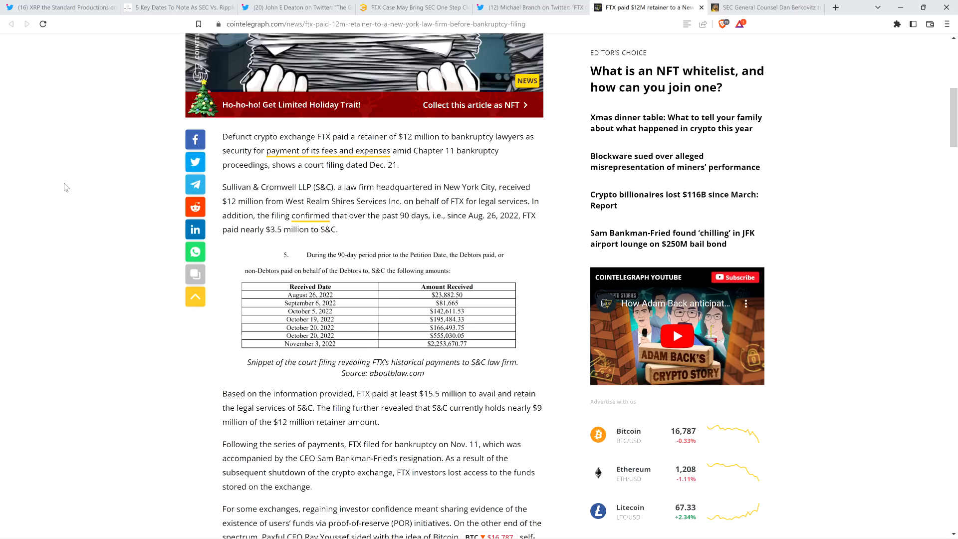
scroll(down, 3)
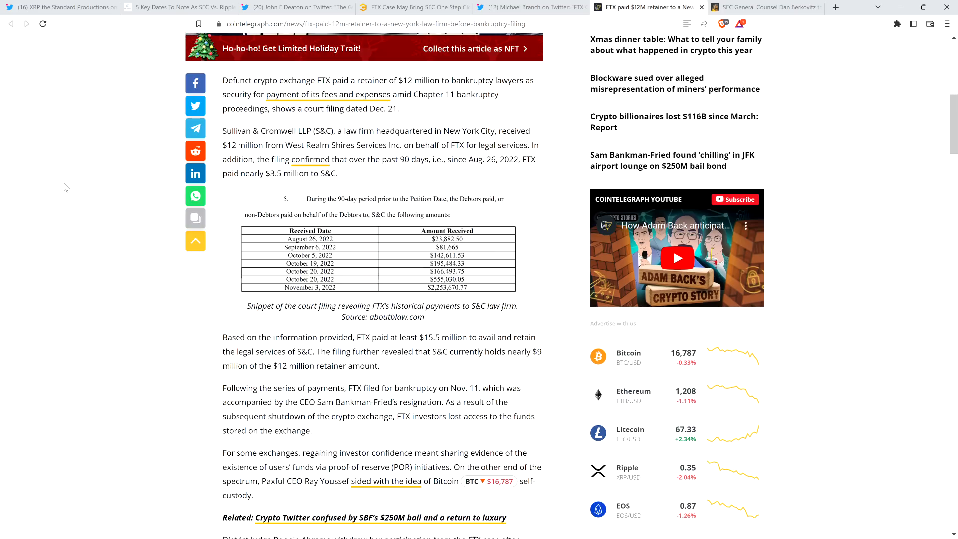
scroll(up, 3)
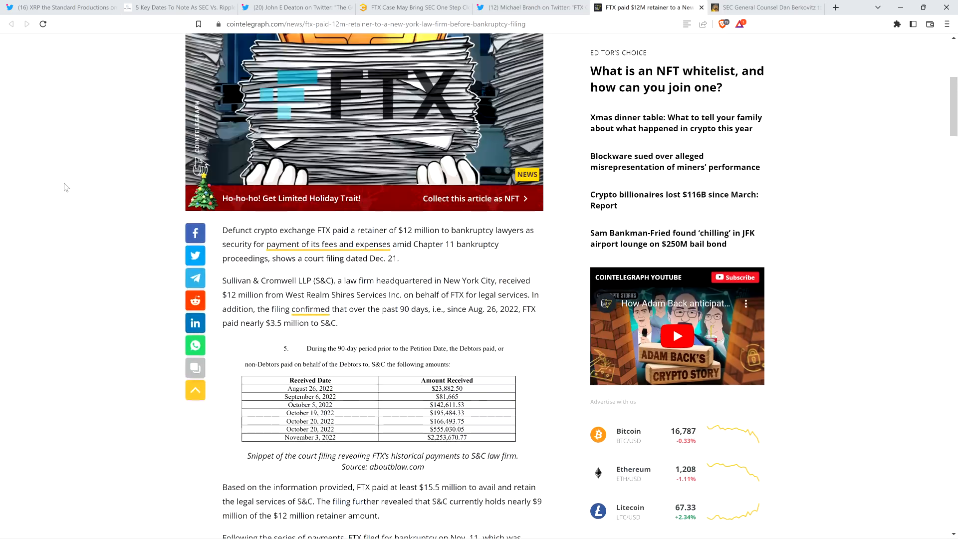
scroll(up, 3)
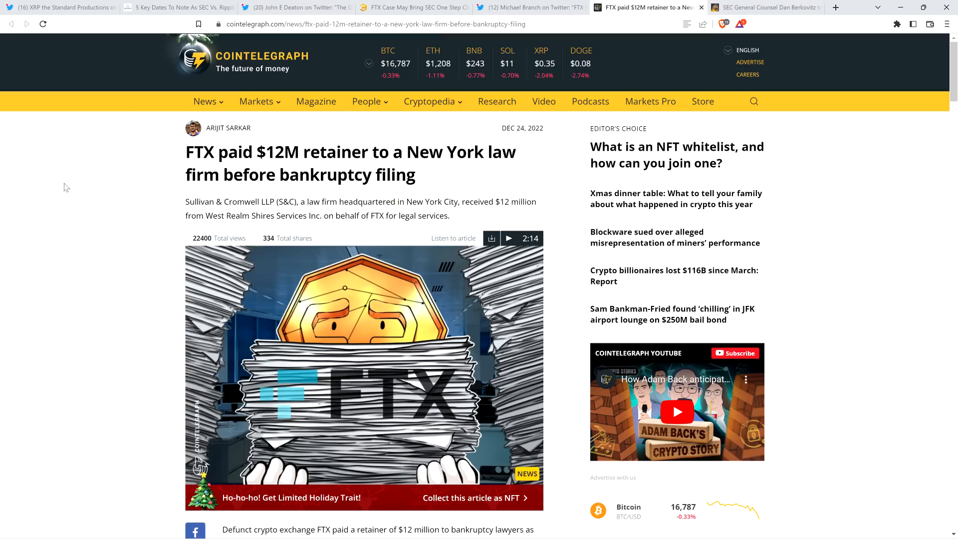
mouse_move(57, 213)
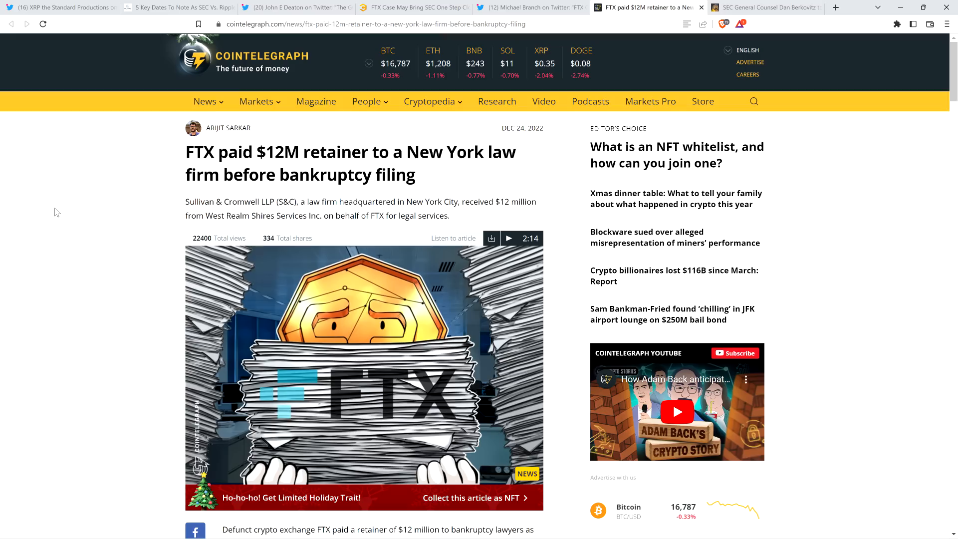